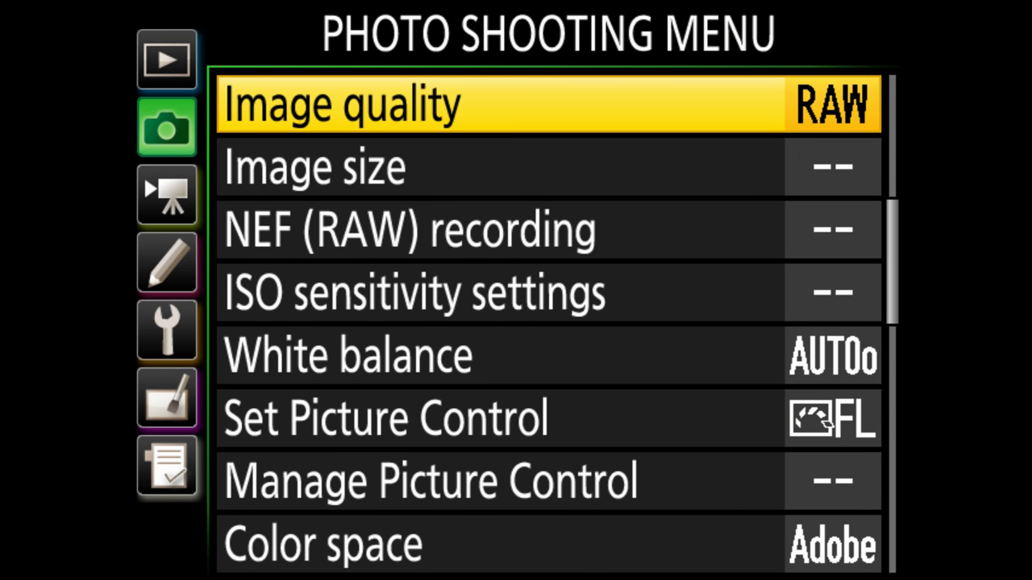
- Open the NEF (RAW) recording submenu showing compression on and 14-bit depth
key("down")
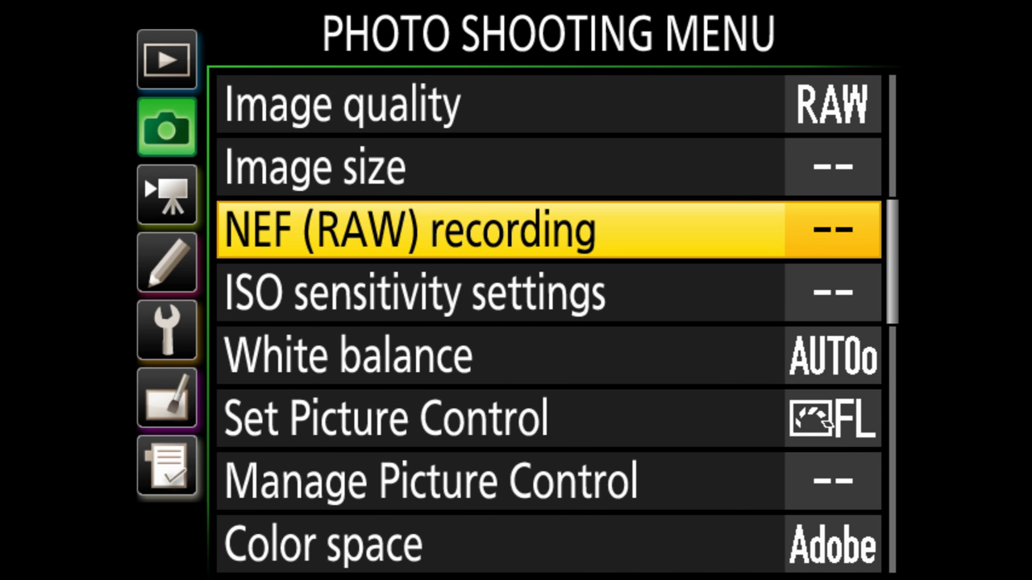
left_click(548, 229)
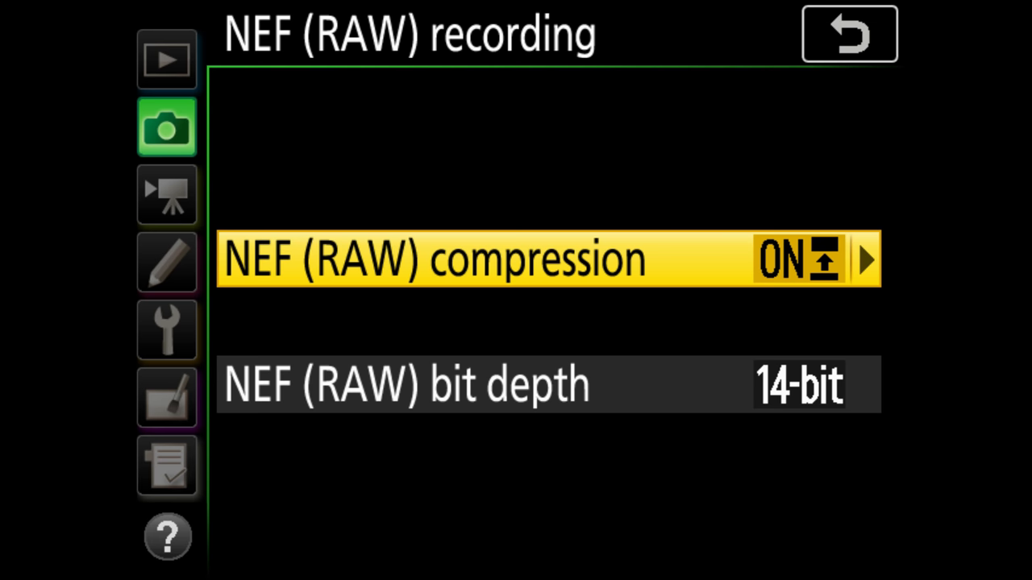
- Open the NEF (RAW) compression choices on the camera menu
left_click(548, 259)
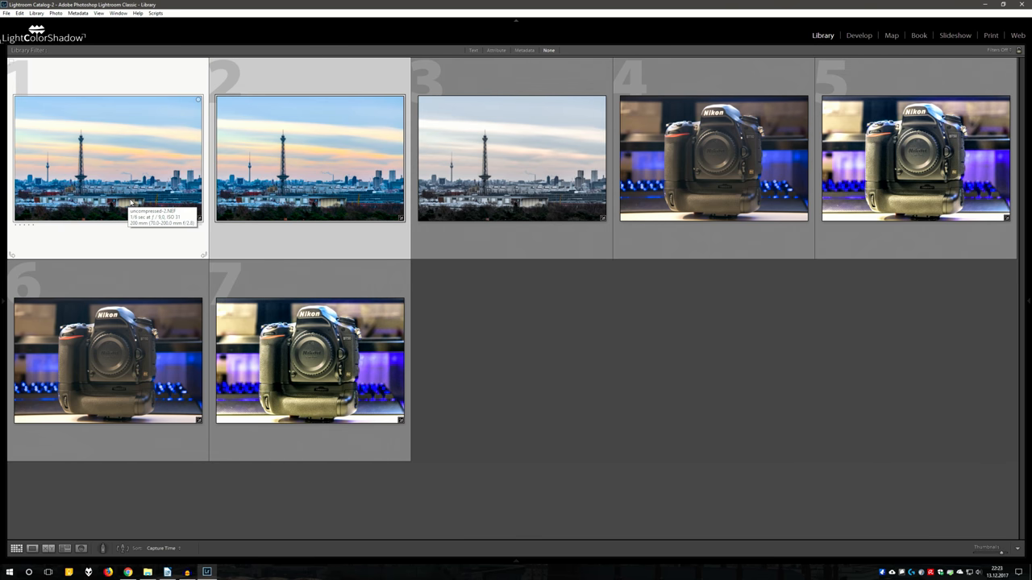
- Open the first skyline thumbnail, uncompressed-2.NEF, in Loupe view
double_click(108, 158)
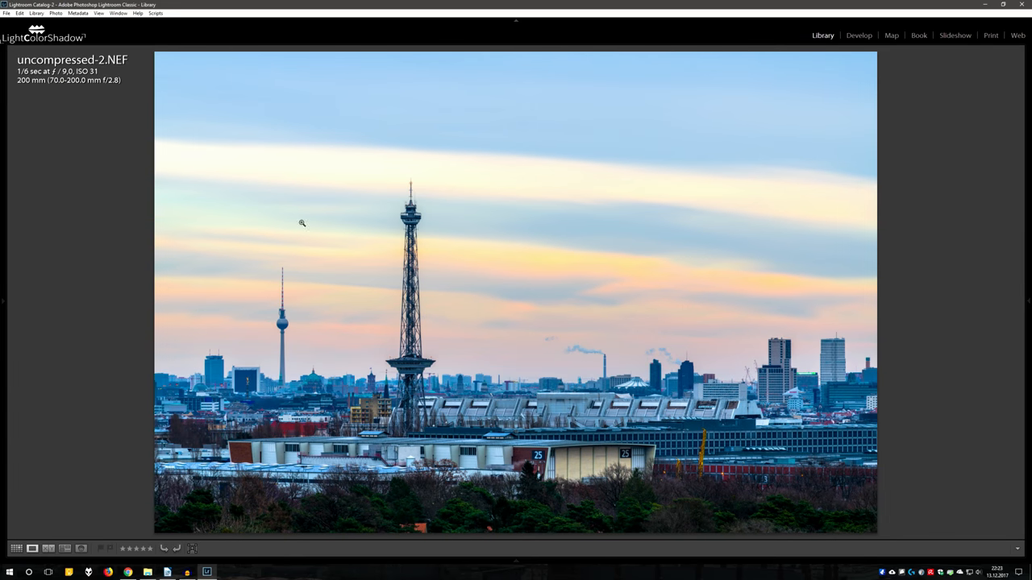
mouse_move(806, 311)
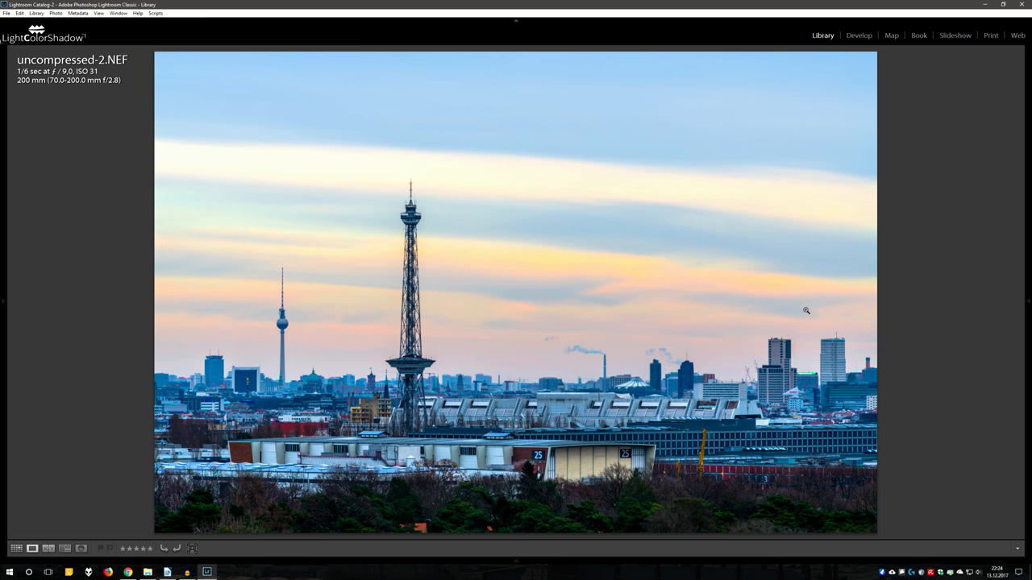
mouse_move(159, 544)
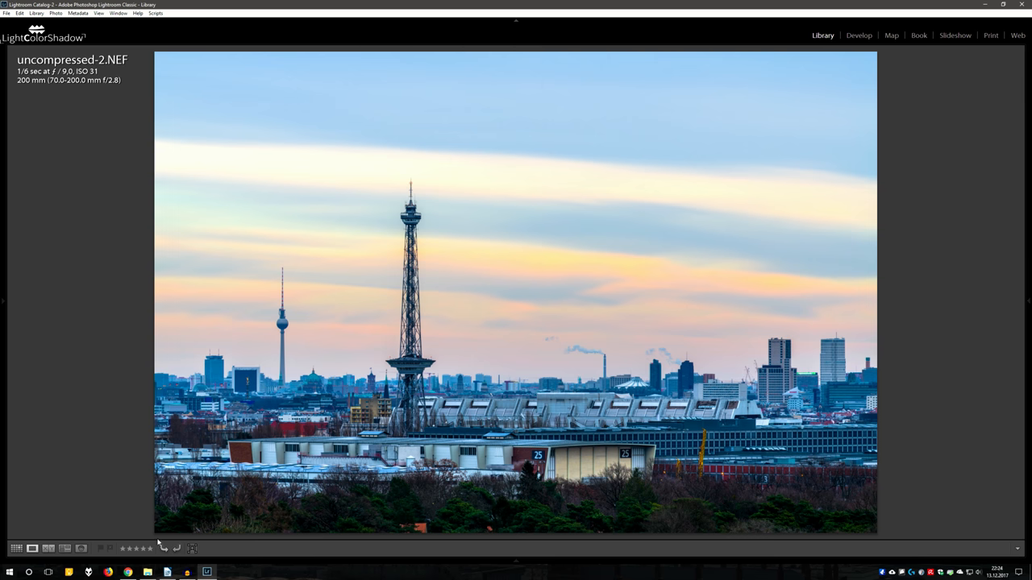
- Show uncompressed-2.NEF and compressed-2.NEF side by side in Compare view
left_click(48, 548)
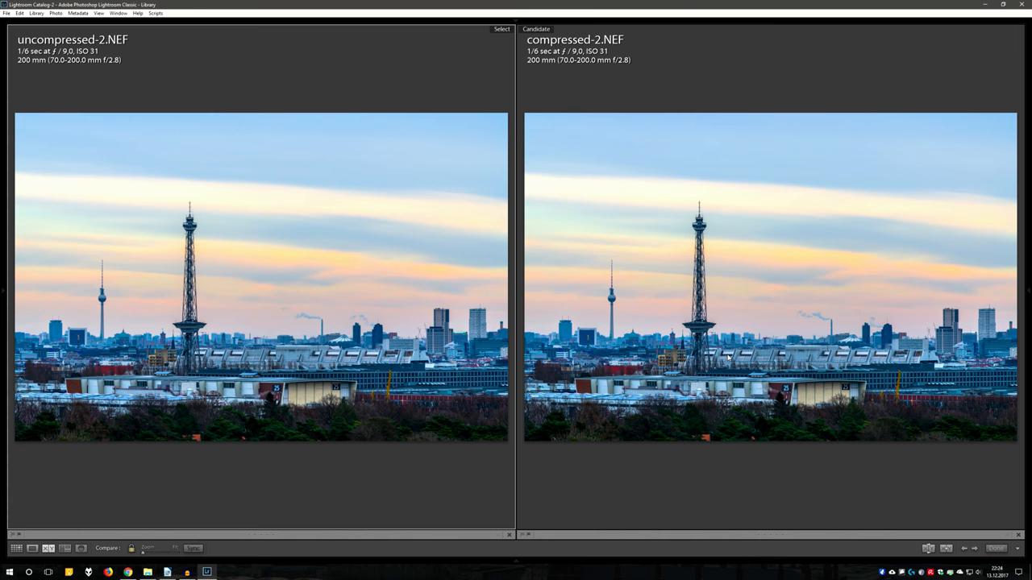
mouse_move(698, 355)
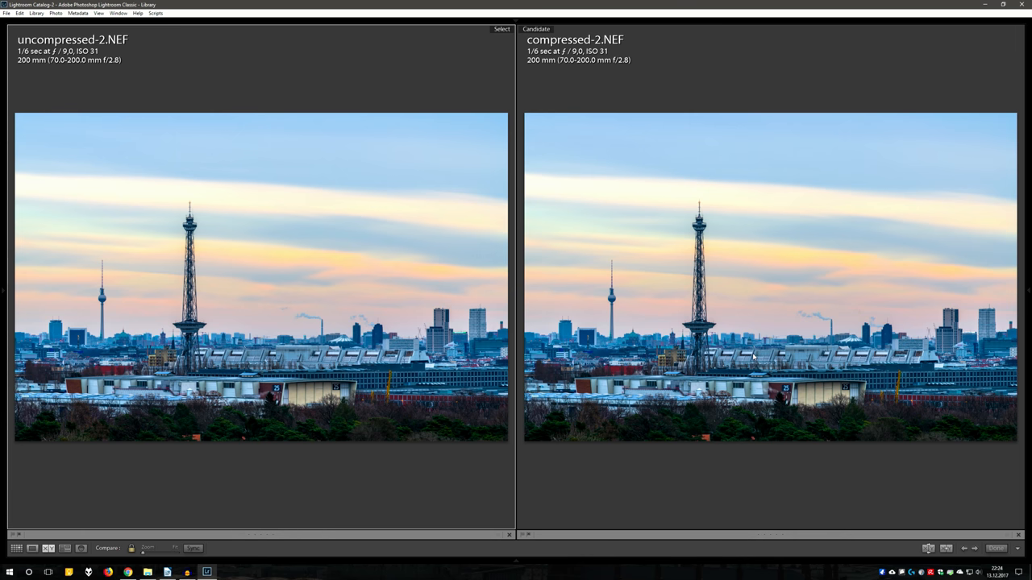
mouse_move(732, 316)
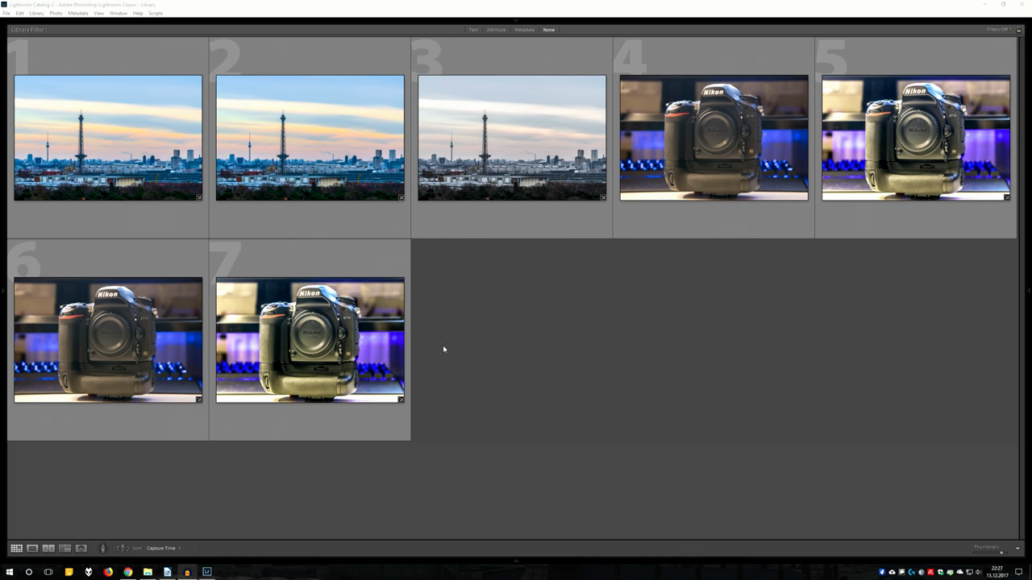
- Select the third skyline photo, compressed_lossless-2.NEF, and view it in Loupe view
left_click(512, 137)
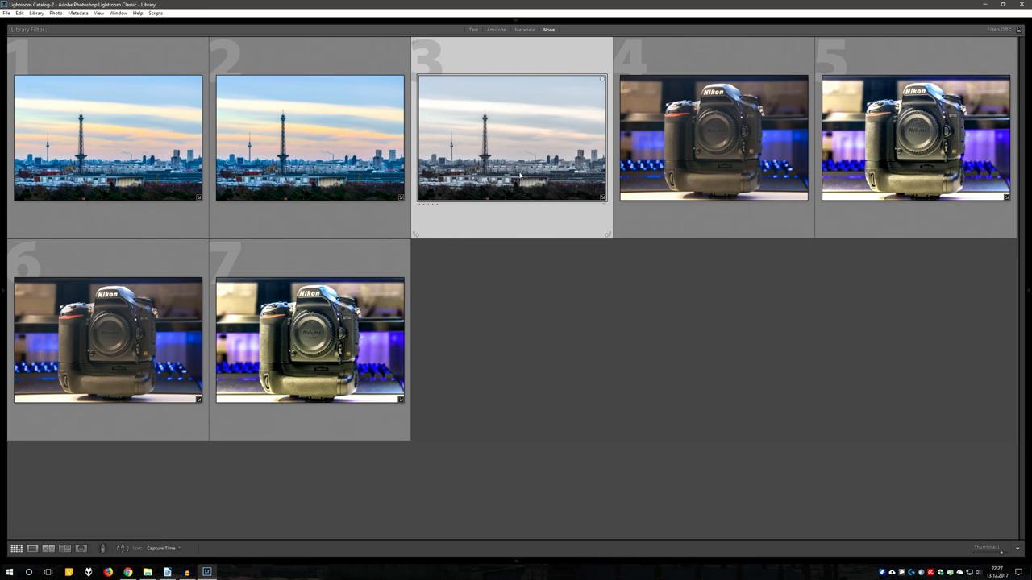
mouse_move(506, 180)
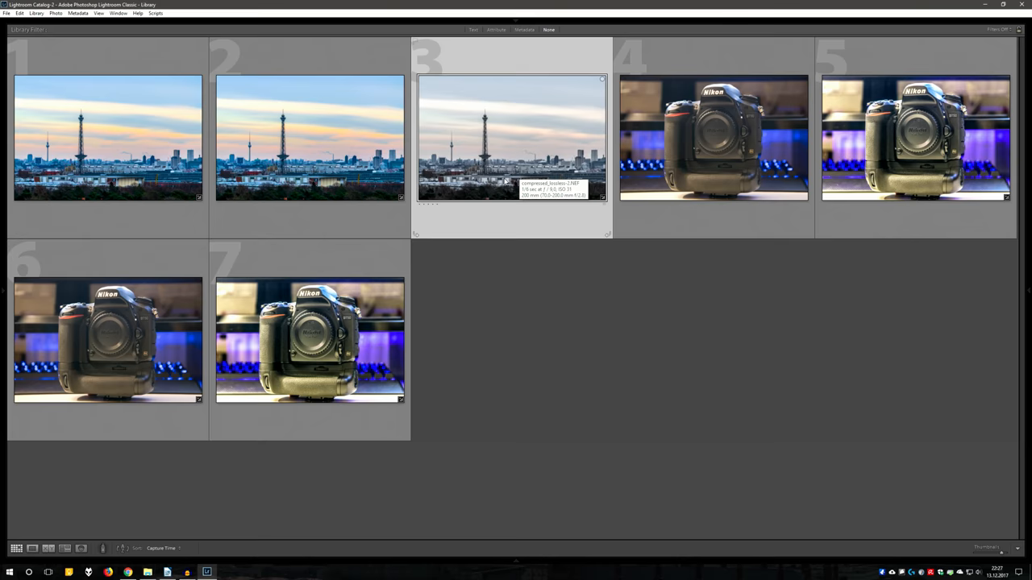
double_click(510, 137)
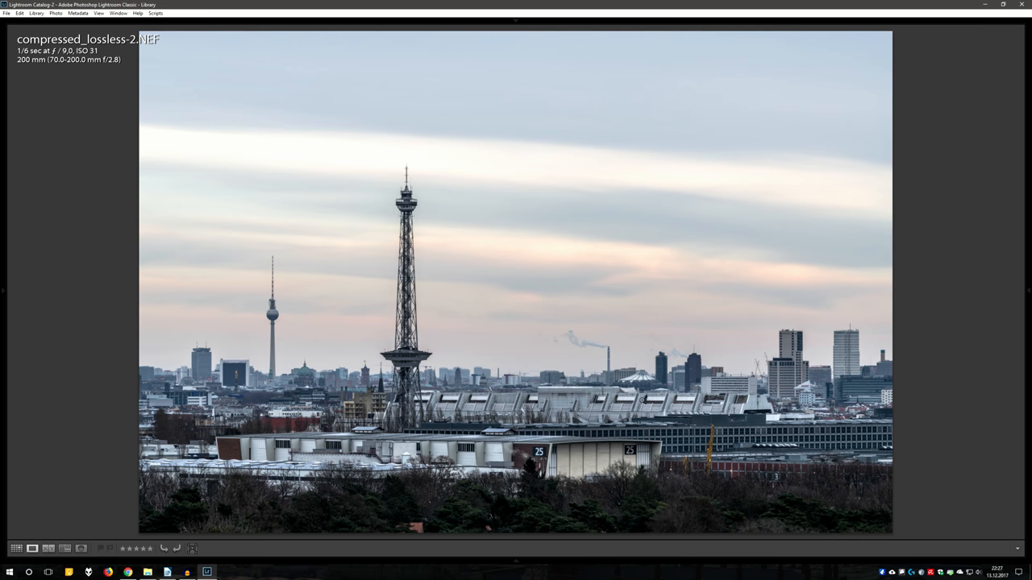
mouse_move(617, 400)
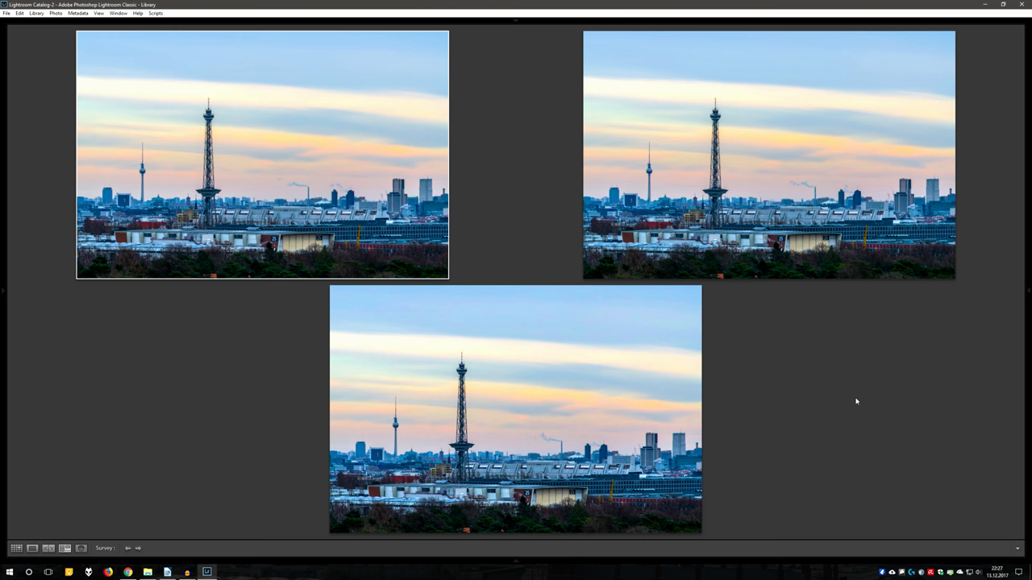
mouse_move(854, 398)
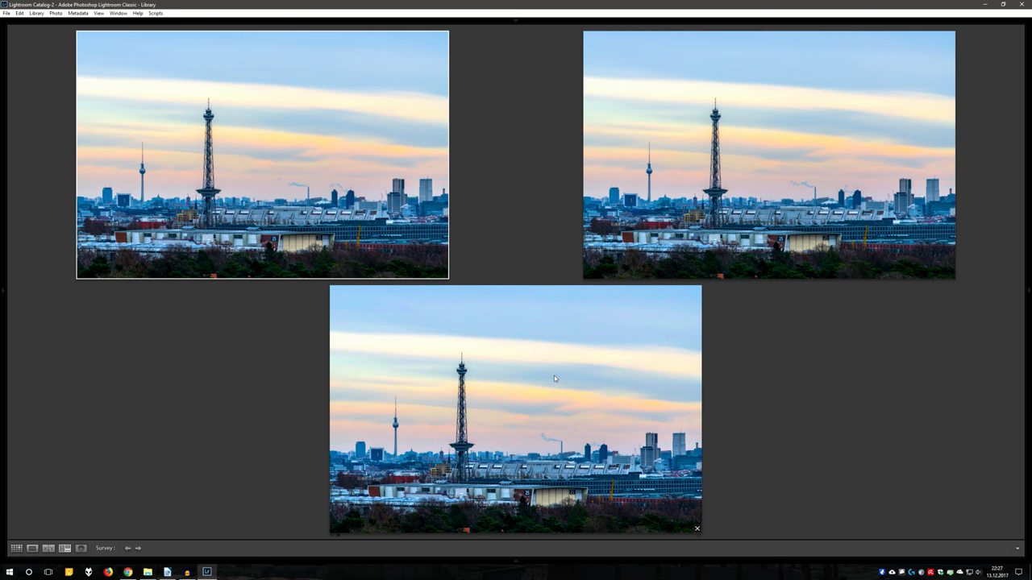
- Return from the three-skyline survey to the seven-photo Grid view
left_click(16, 549)
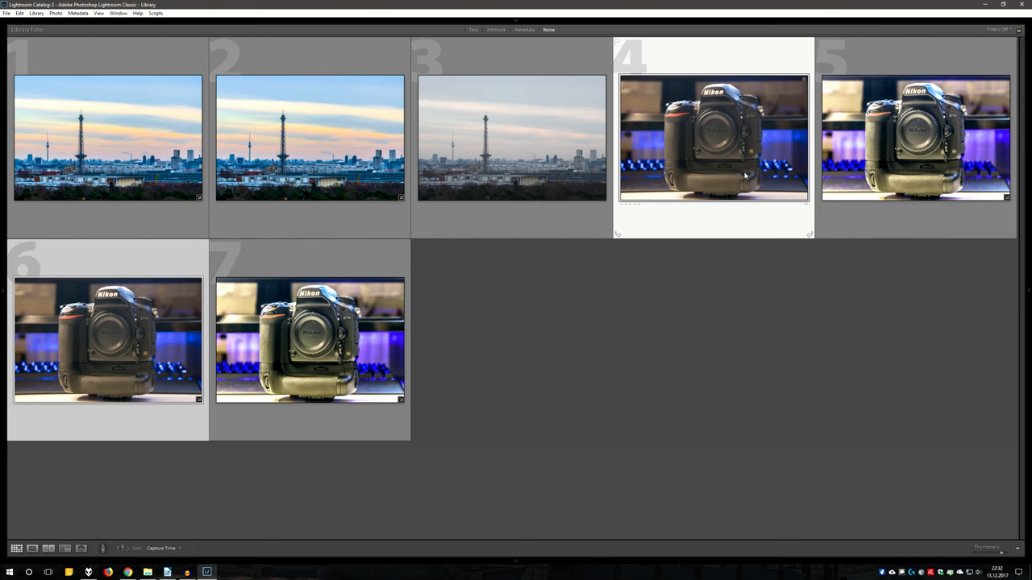
- Show uncompressed_high_iso.NEF beside compressed_high_iso.NEF in Compare view
left_click(49, 548)
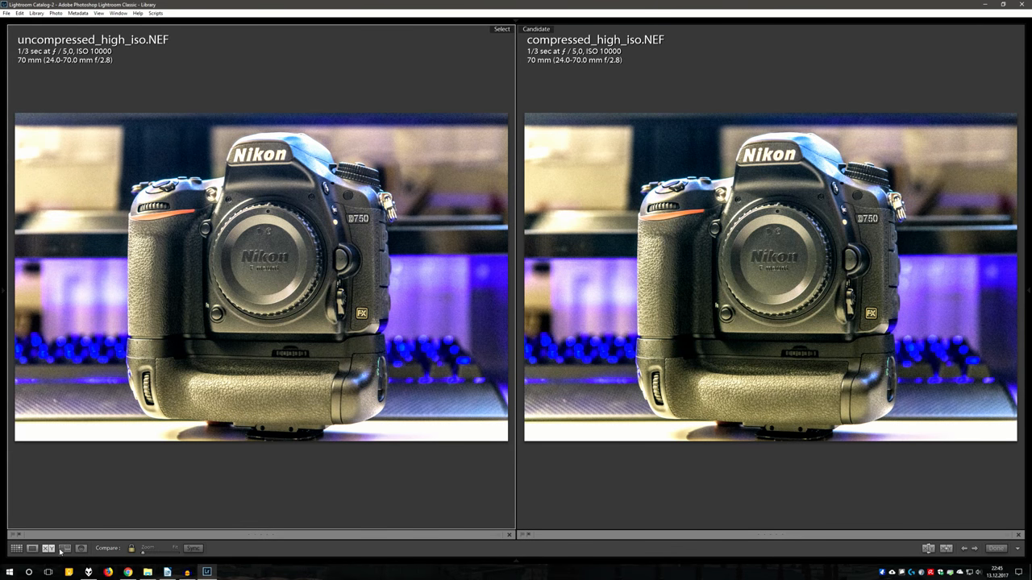
mouse_move(770, 393)
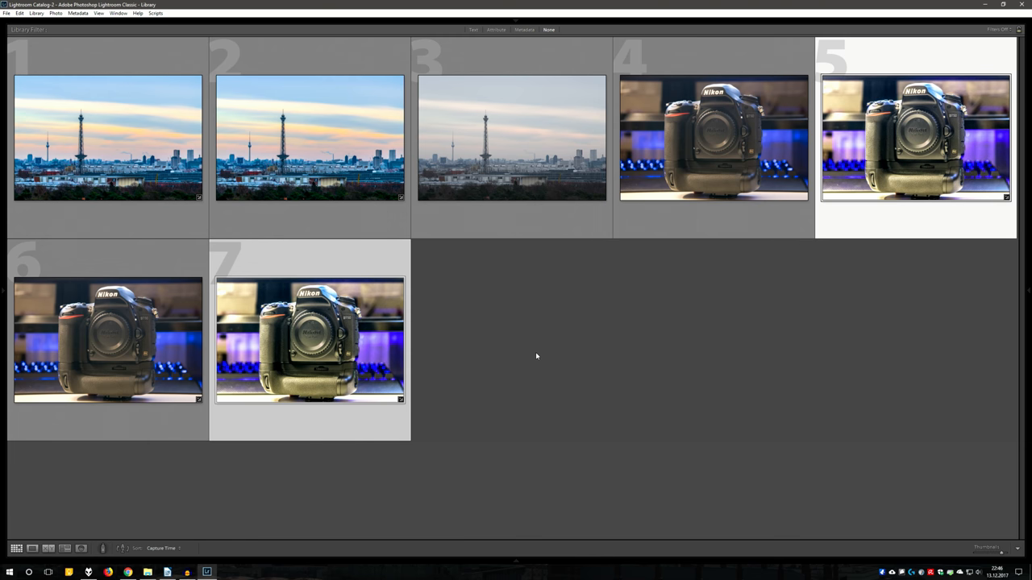
mouse_move(531, 352)
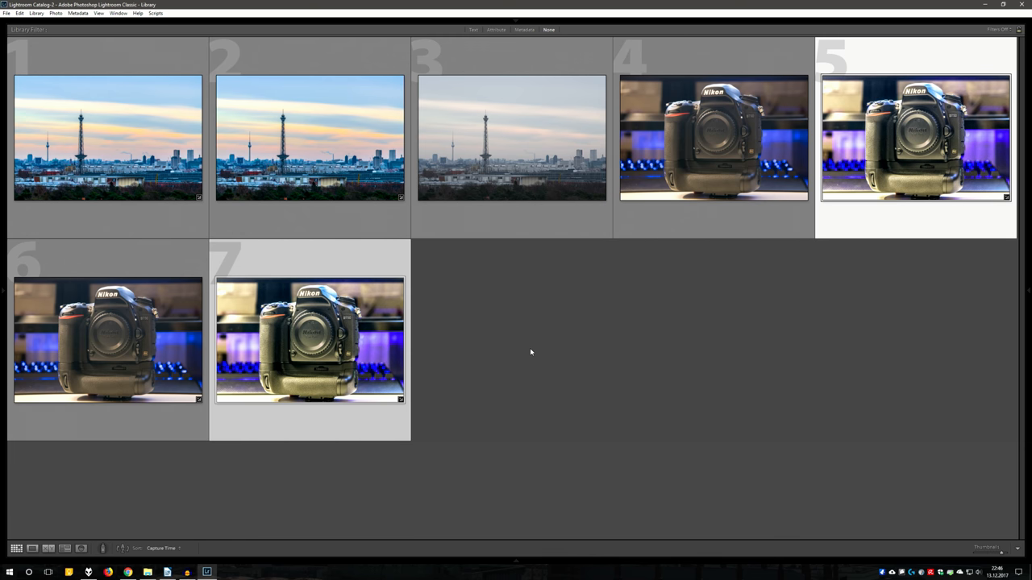